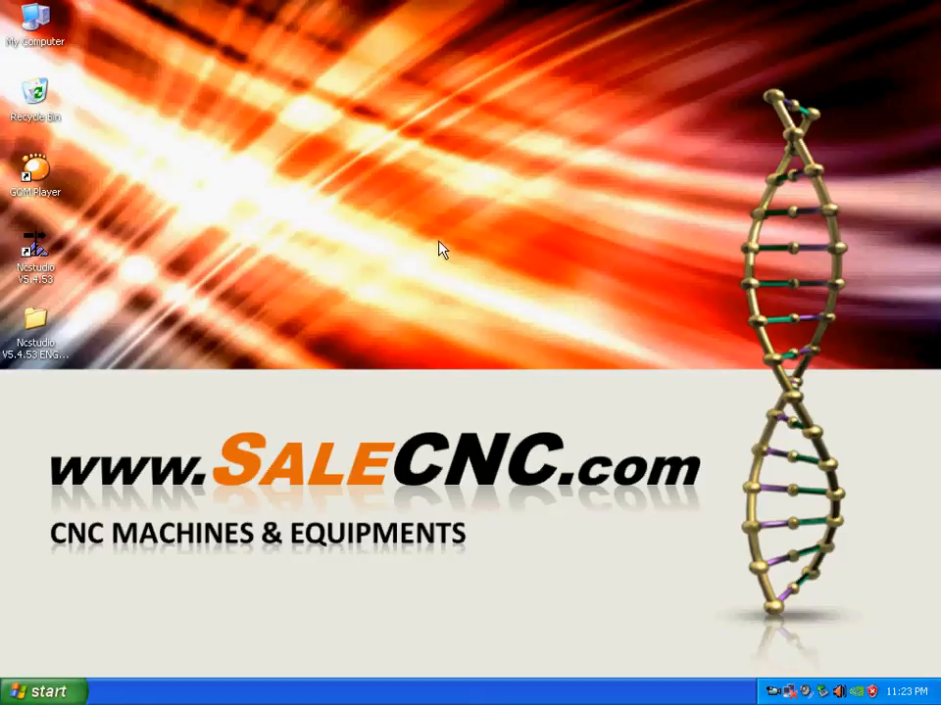
pyautogui.moveTo(43, 278)
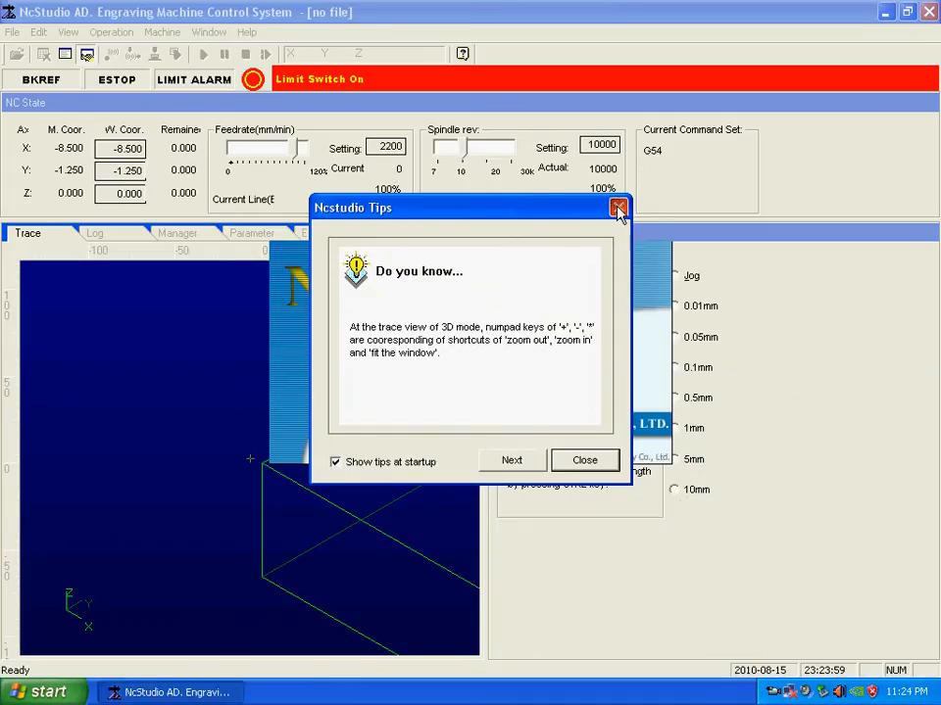
# Close the startup Tips and show the I/O State list of ports with pins and polarities
pyautogui.click(619, 207)
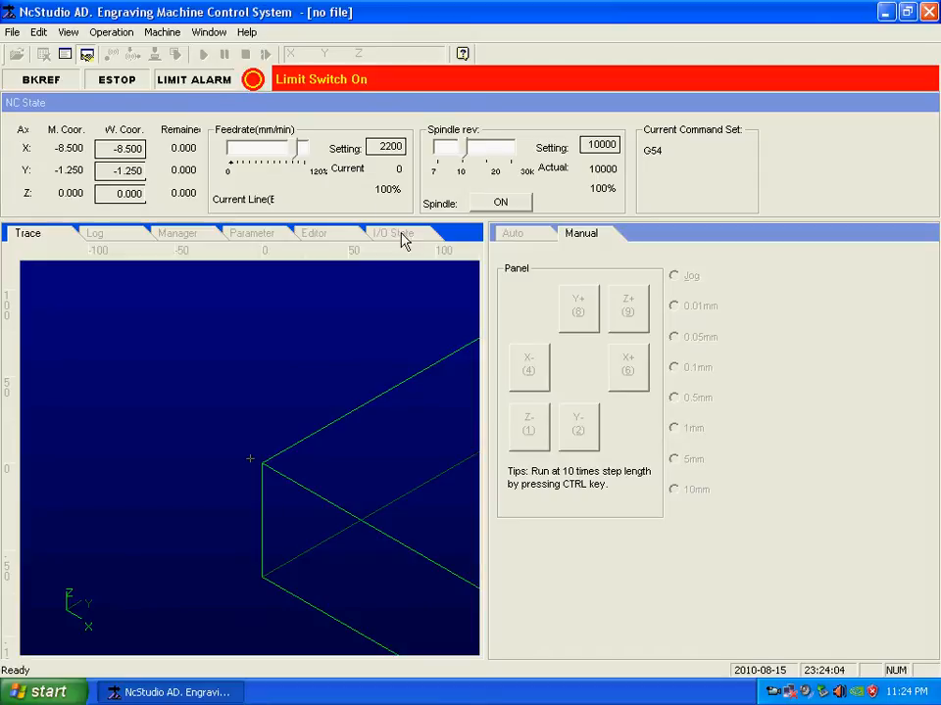
pyautogui.click(392, 233)
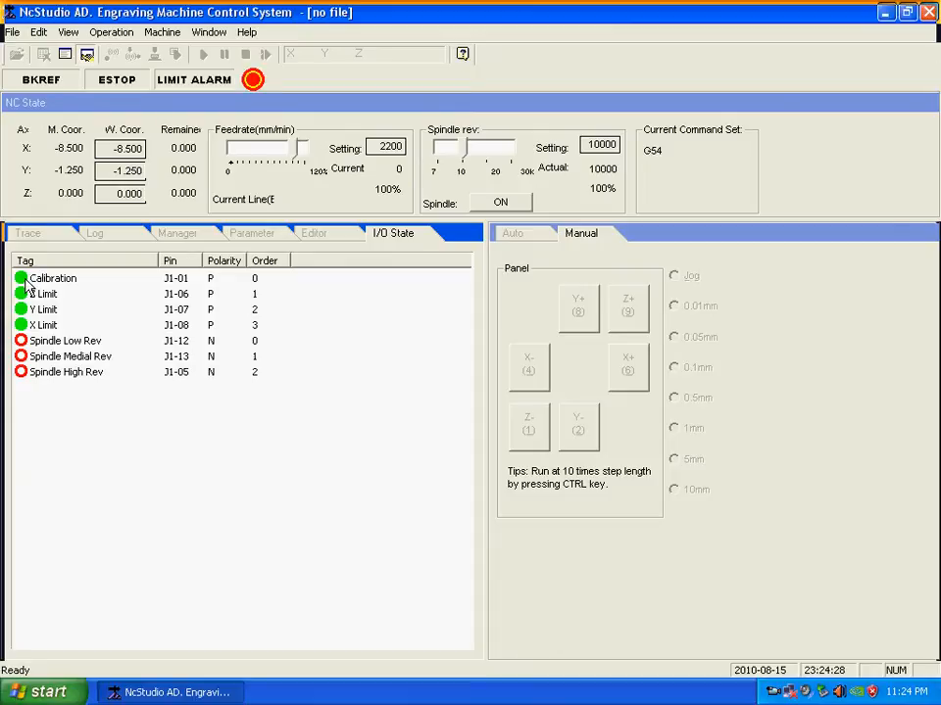
# Toggle the Calibration port's polarity and accept the restart-required notice
pyautogui.rightClick(53, 278)
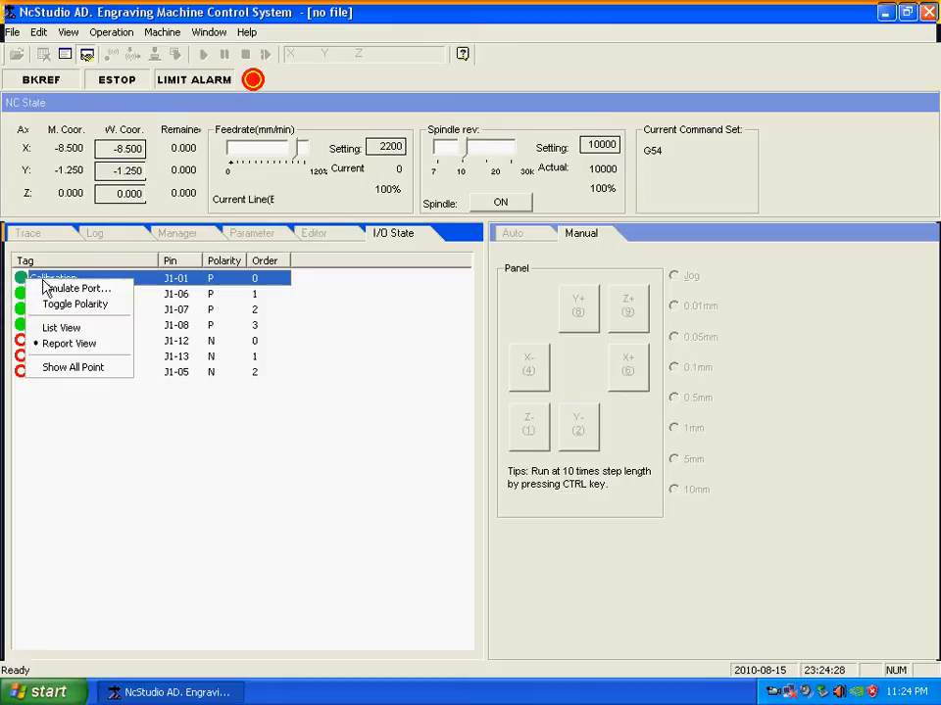
pyautogui.moveTo(75, 303)
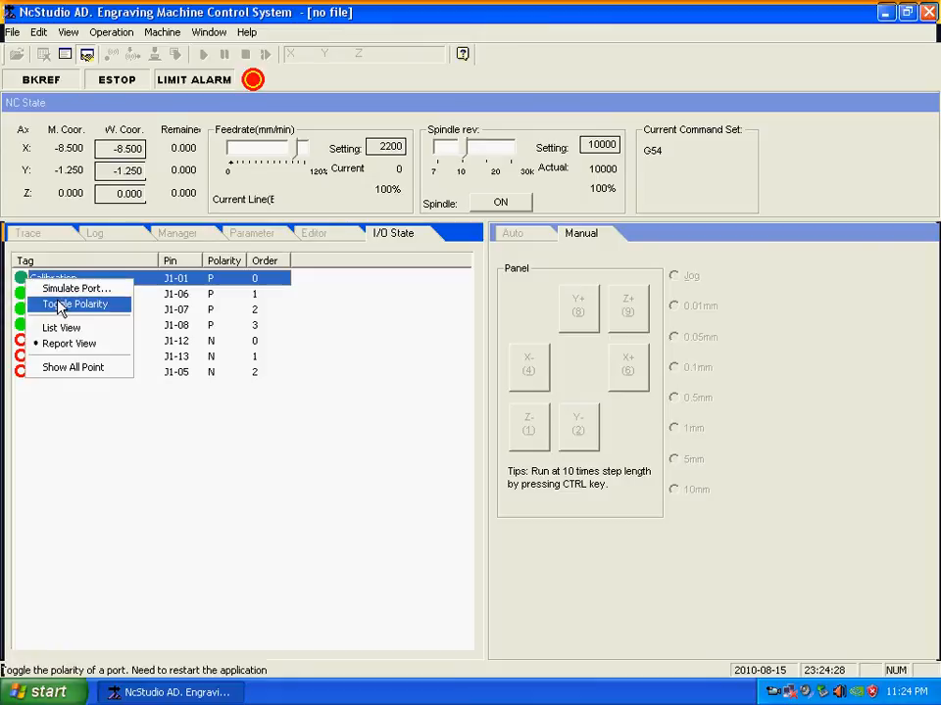
pyautogui.click(74, 304)
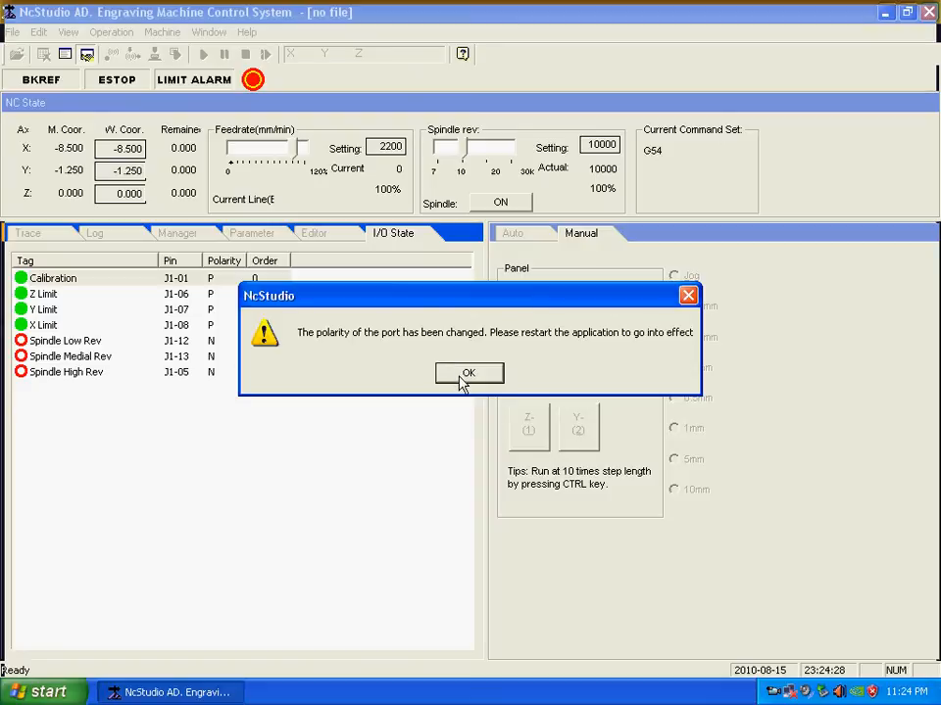
pyautogui.click(468, 372)
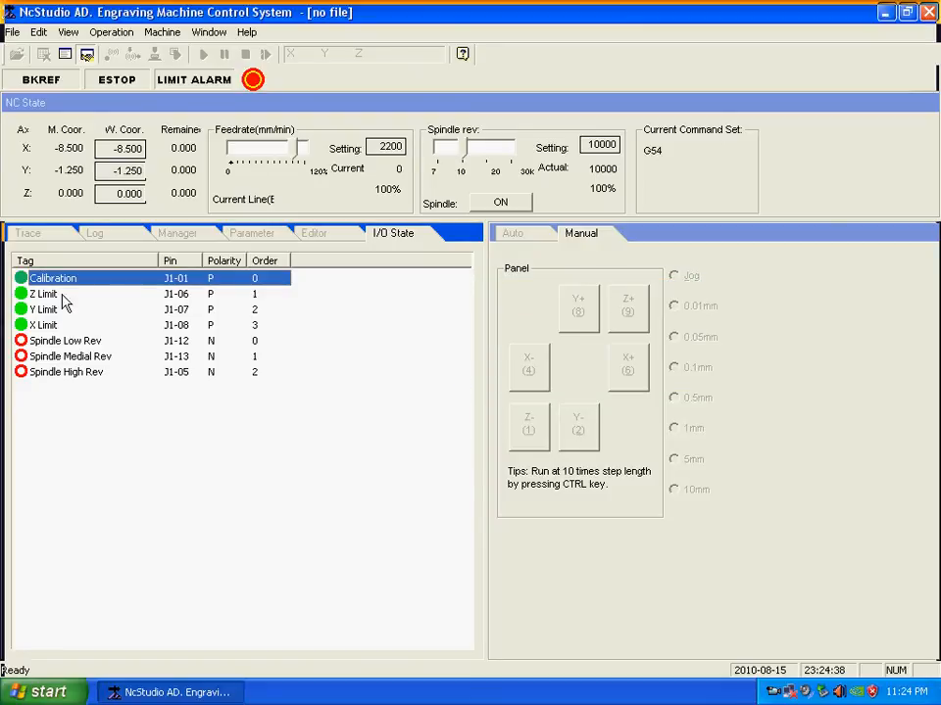
# Toggle the Z Limit and Y Limit polarities, accepting each restart notice, leaving the alarm cleared
pyautogui.rightClick(43, 294)
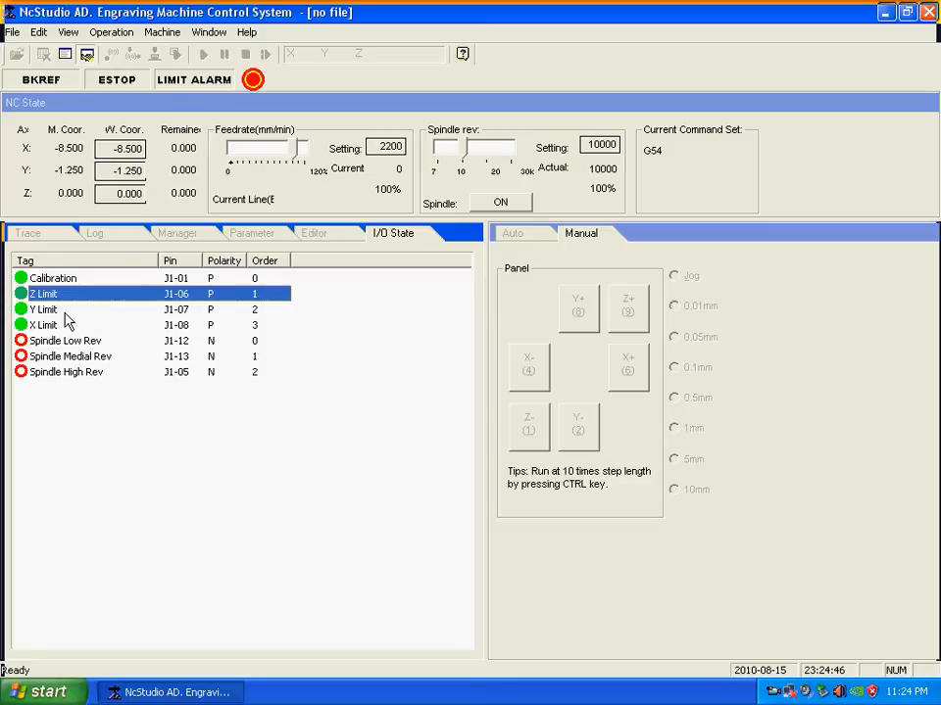
pyautogui.rightClick(43, 309)
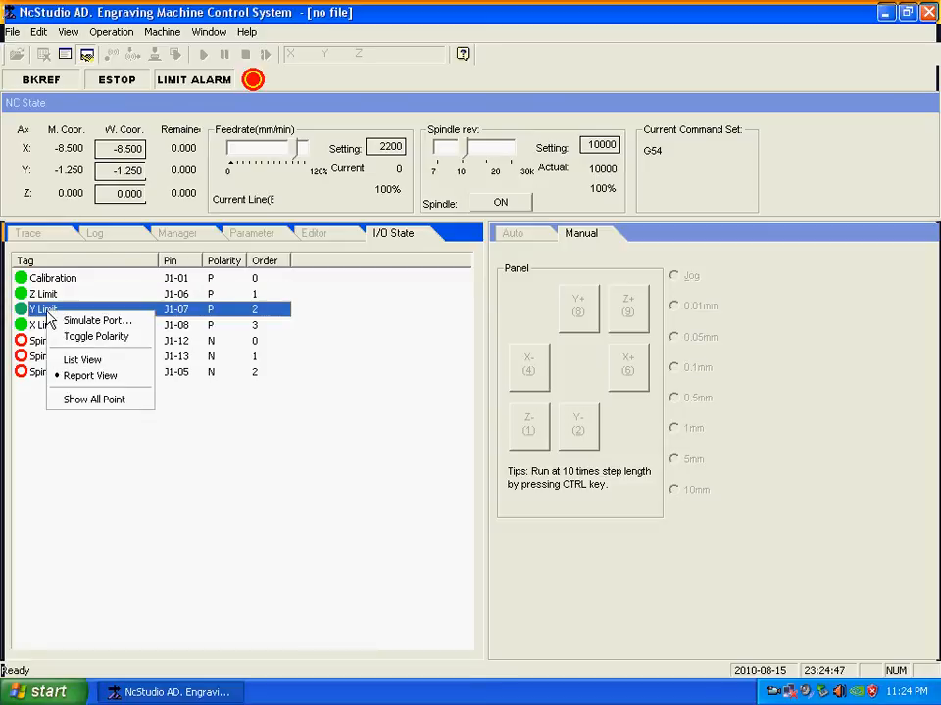
pyautogui.click(94, 337)
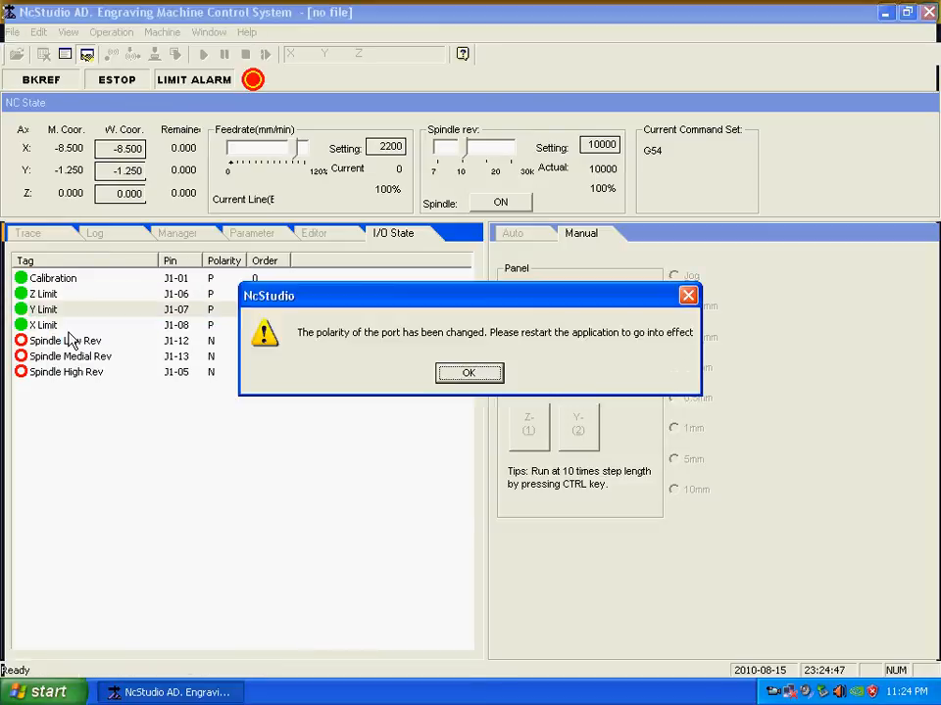
pyautogui.click(468, 372)
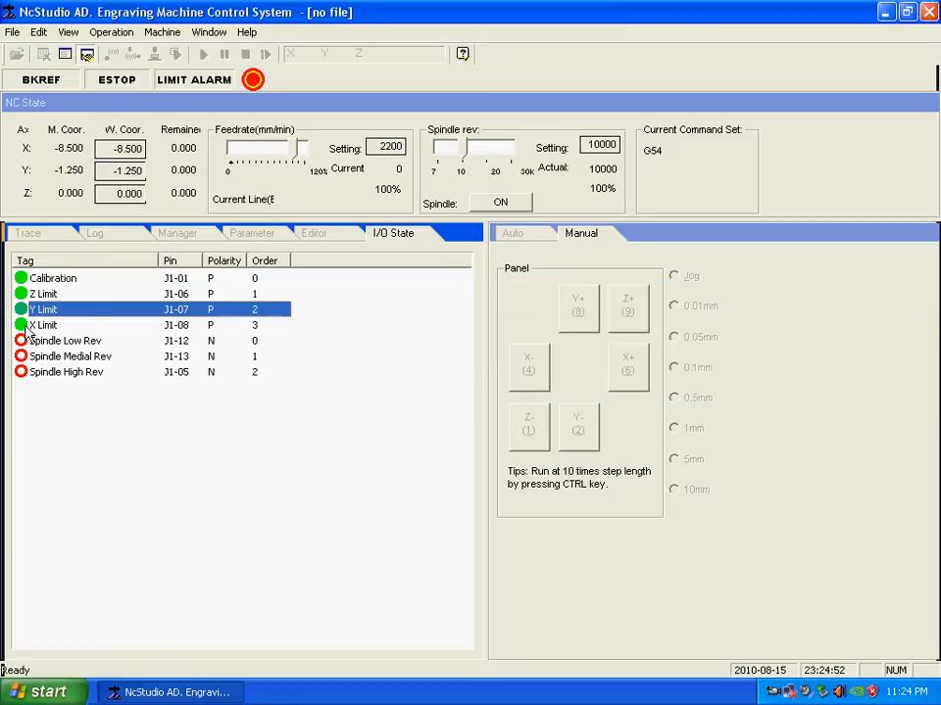
pyautogui.rightClick(43, 325)
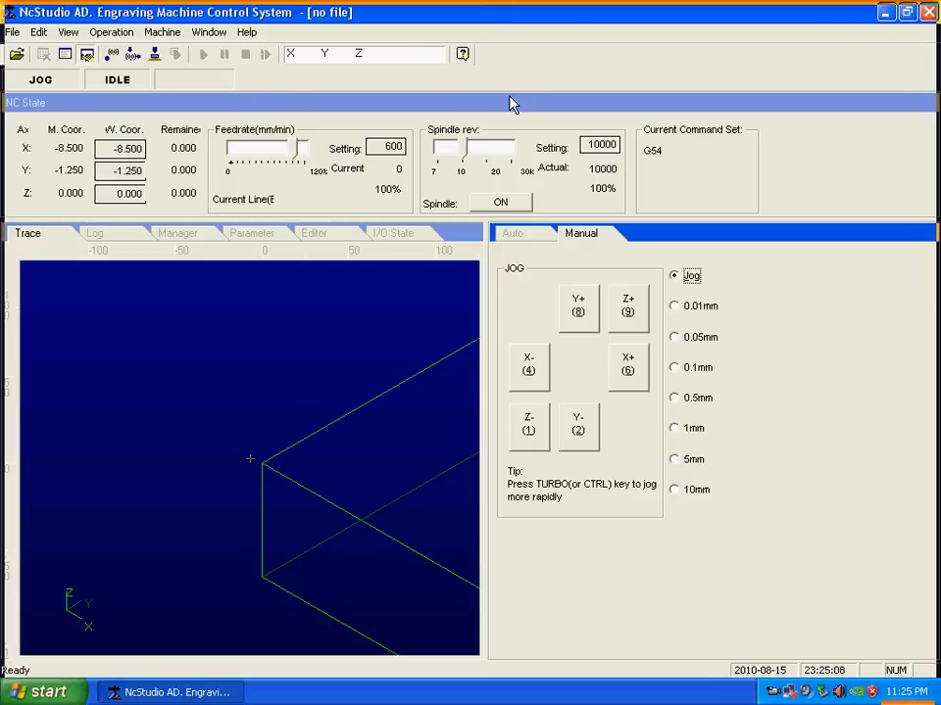
# After restarting, recheck I/O State: Calibration and X/Y/Z limits all at N polarity
pyautogui.click(392, 234)
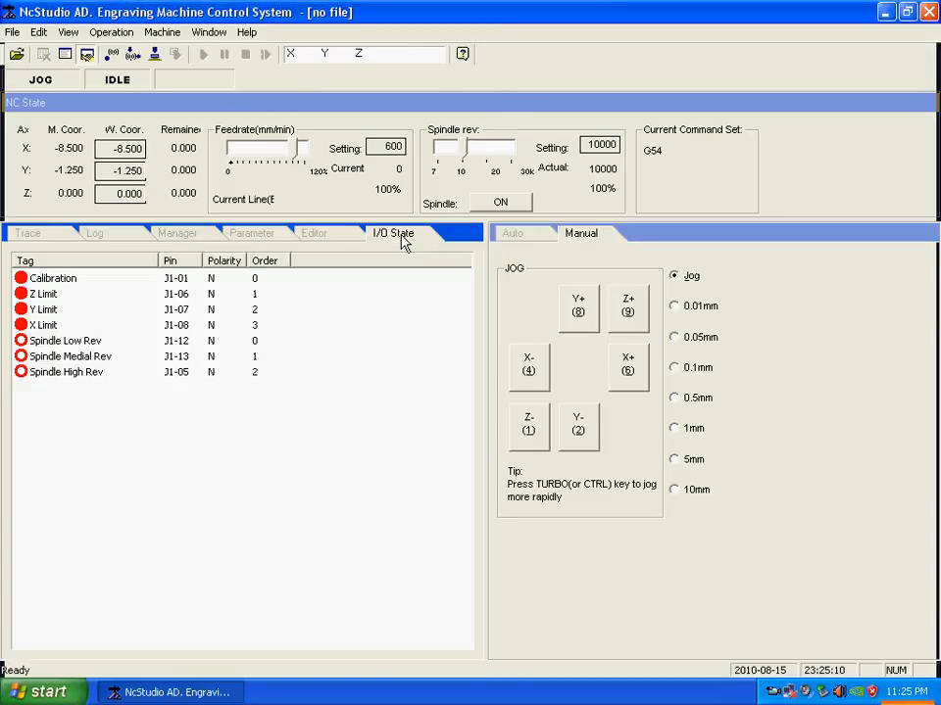